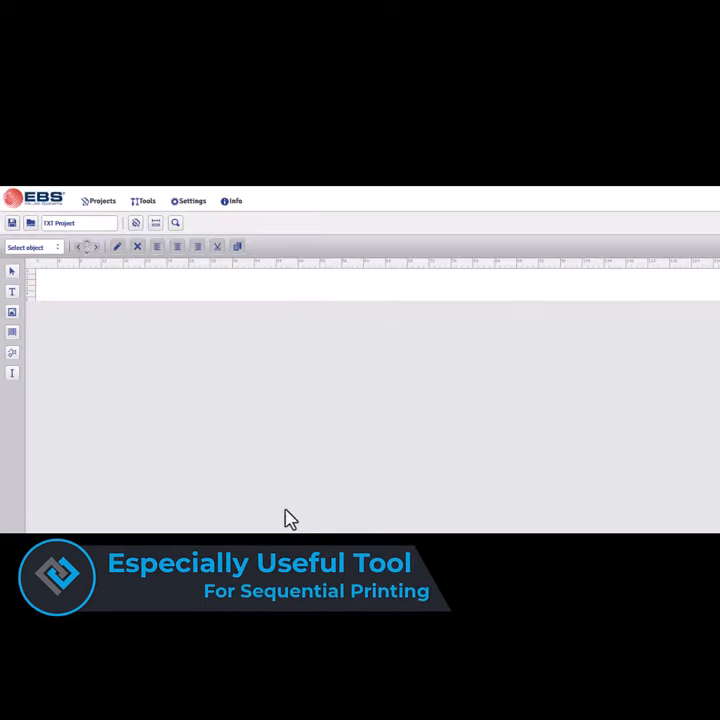
{"action": "mouse_move", "coordinate": [256, 346]}
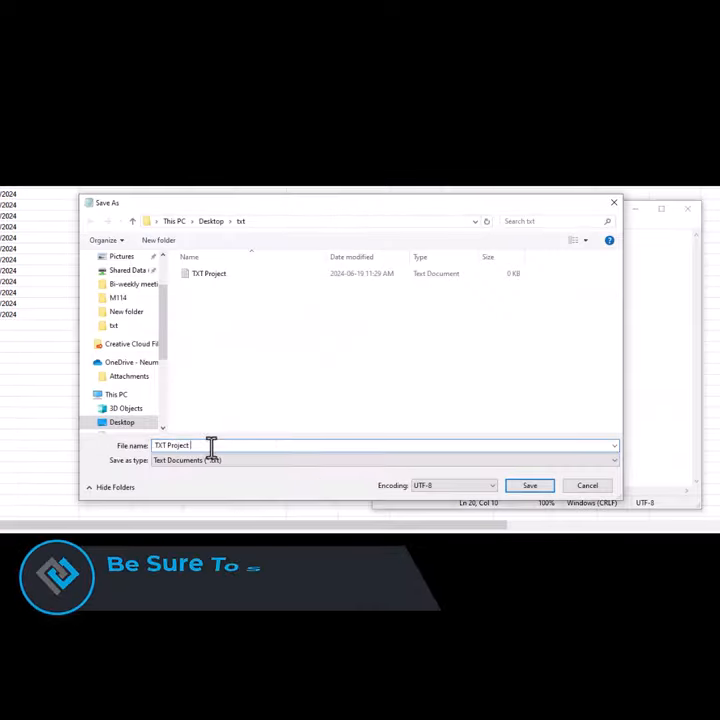
Step: Save the Notepad text as 'TXT Project' in the Desktop txt folder
{"action": "left_click", "coordinate": [528, 486]}
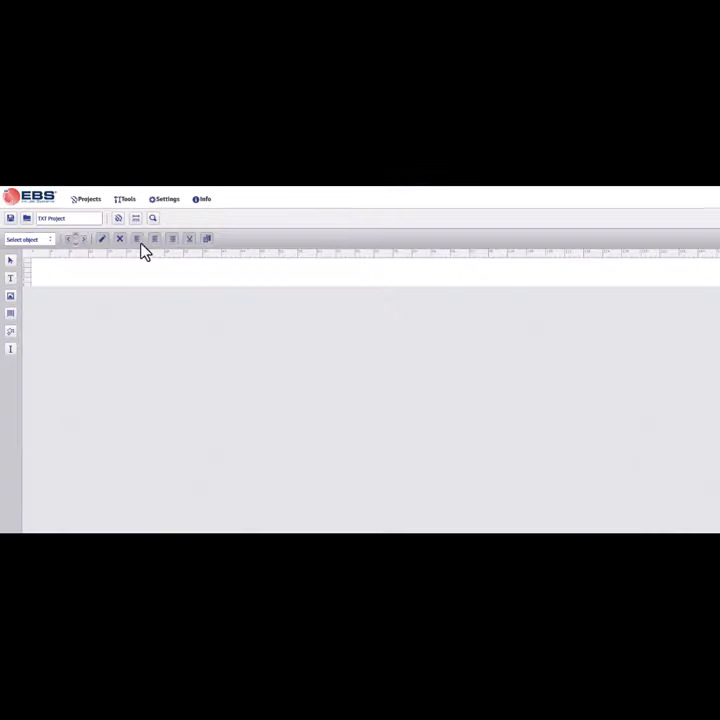
{"action": "mouse_move", "coordinate": [96, 270]}
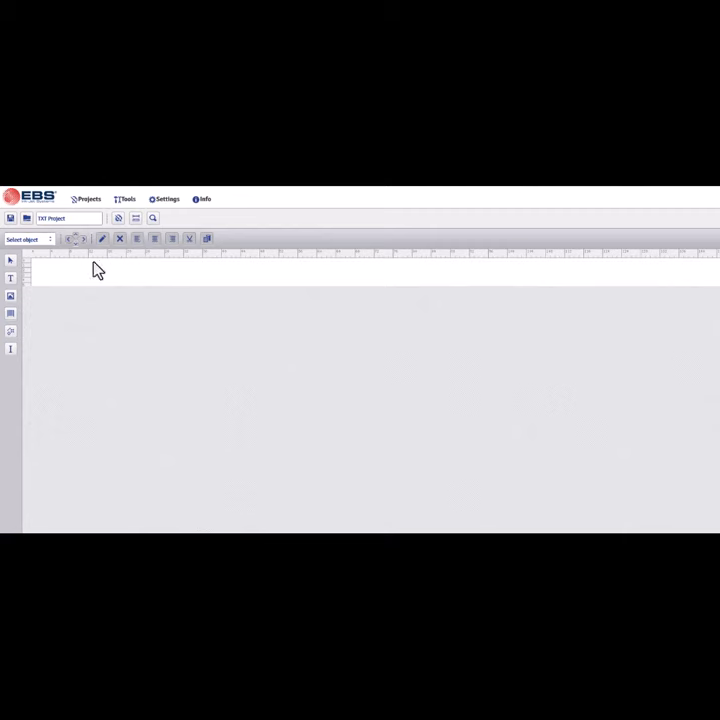
Step: Add a Text File object to the label, bringing up its Object parameters
{"action": "left_click", "coordinate": [22, 262]}
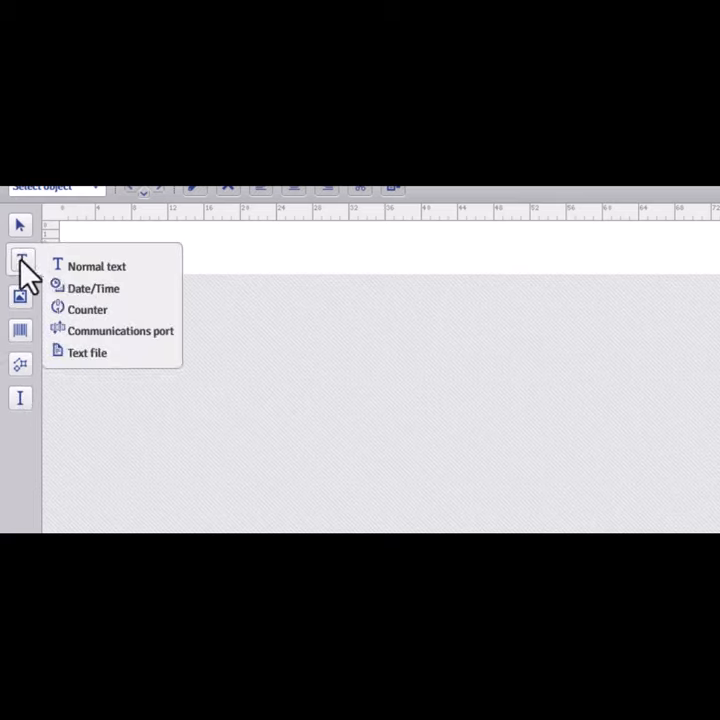
{"action": "left_click", "coordinate": [88, 352]}
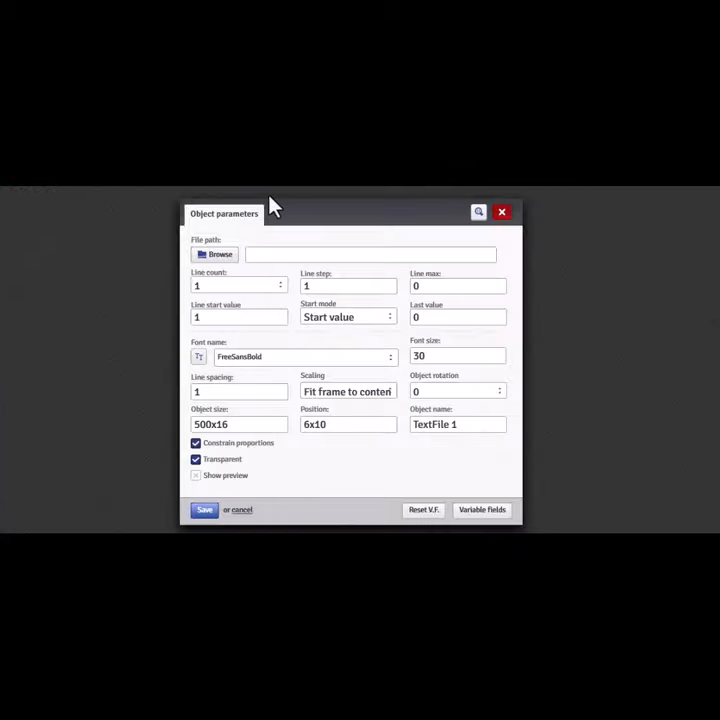
Step: Install a new stored text file by uploading the TXT document from the desktop folder
{"action": "left_click", "coordinate": [216, 254]}
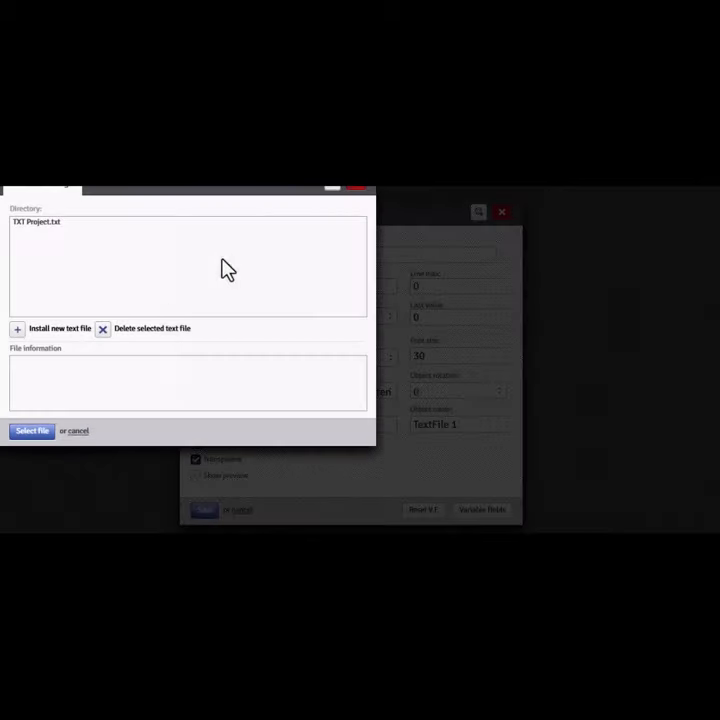
{"action": "mouse_move", "coordinate": [16, 338]}
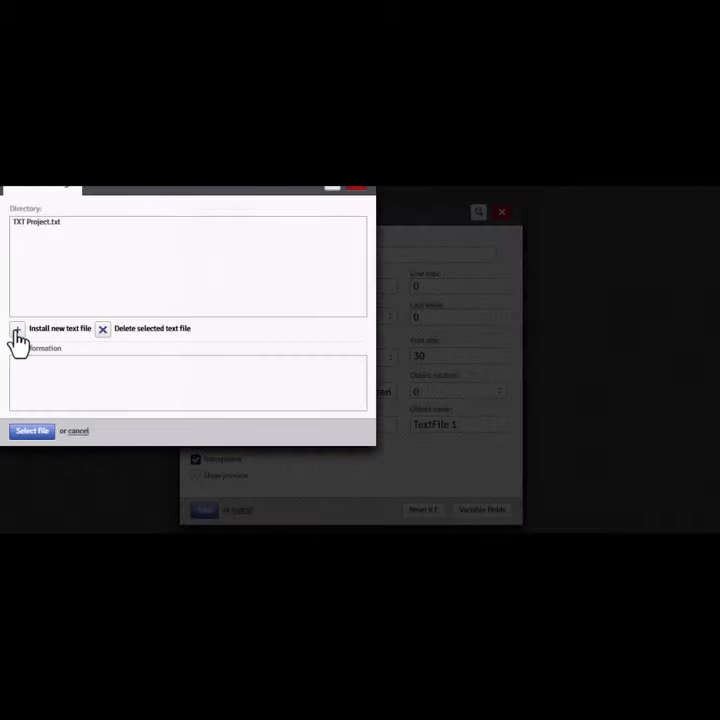
{"action": "left_click", "coordinate": [16, 328]}
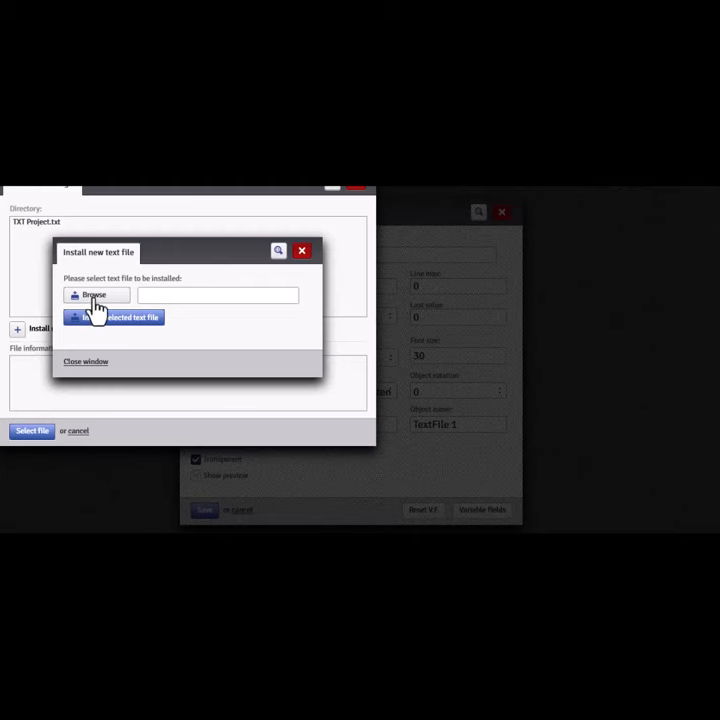
{"action": "left_click", "coordinate": [92, 294]}
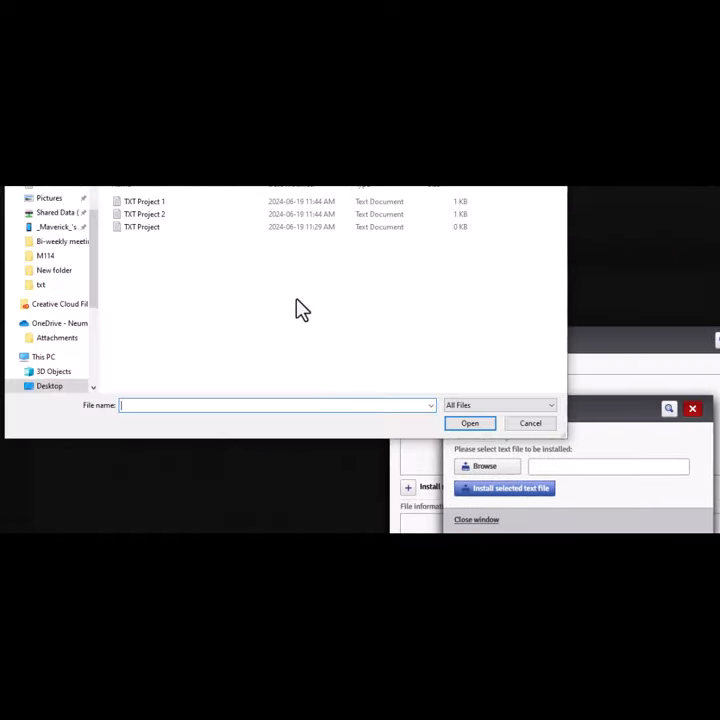
{"action": "left_click", "coordinate": [470, 424]}
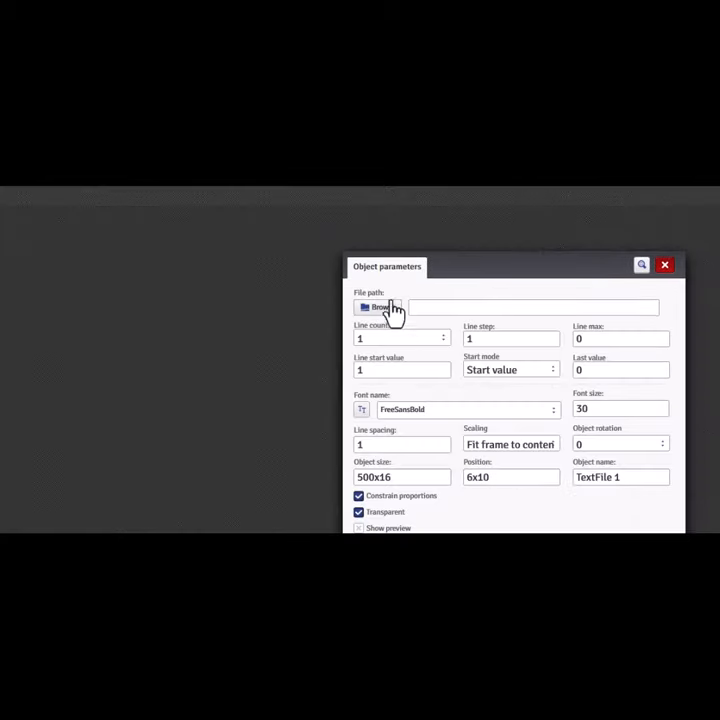
Step: Set TXT Project 1.txt as the object's source so 'PIPE 0110' and the date appear, and apply
{"action": "left_click", "coordinate": [378, 308]}
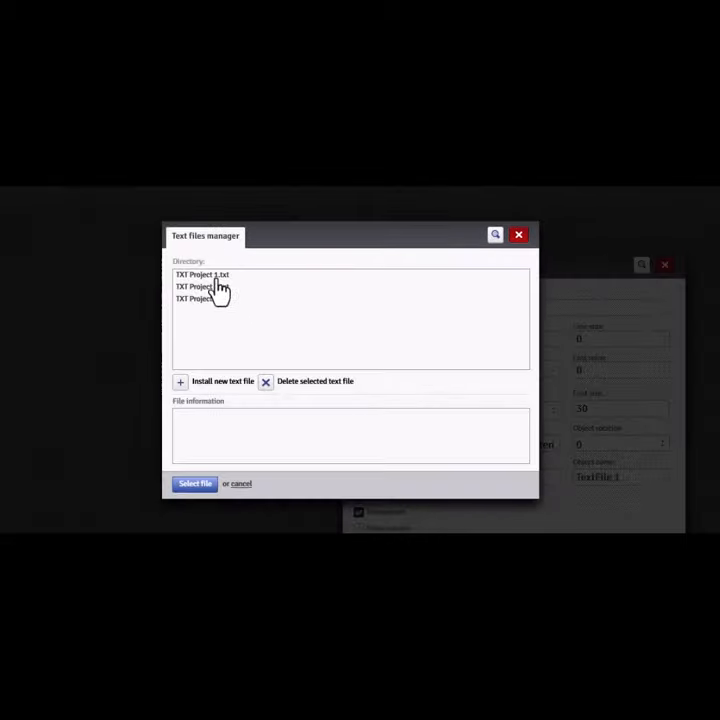
{"action": "left_click", "coordinate": [194, 484]}
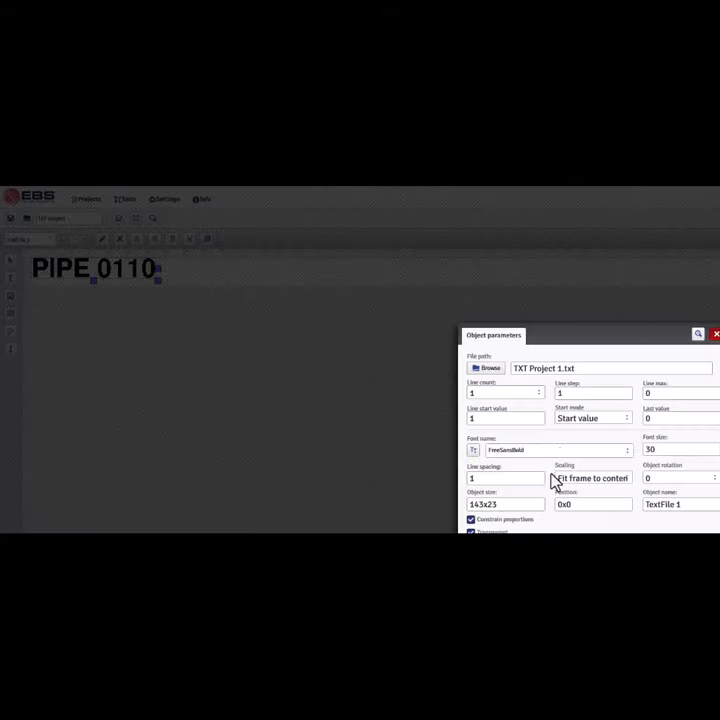
{"action": "left_click", "coordinate": [716, 334]}
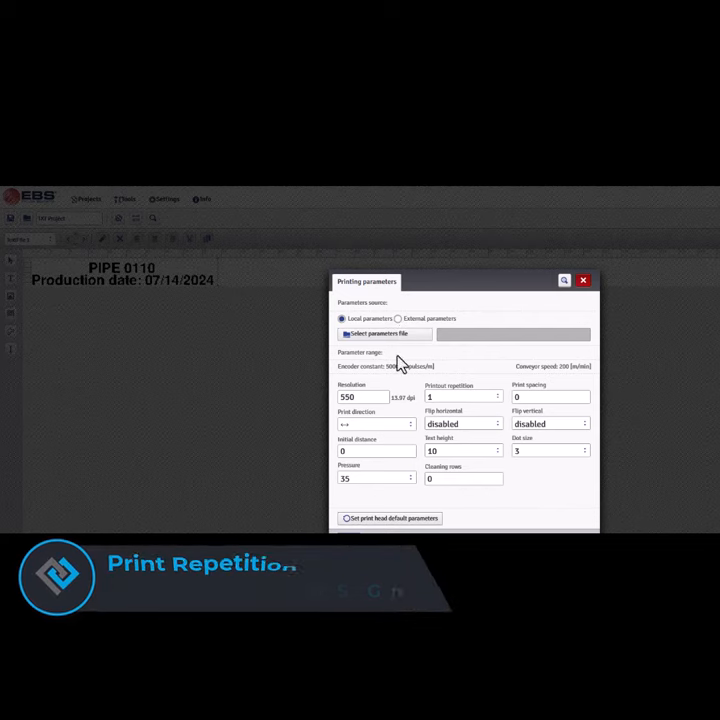
Step: Choose the Print repetition count, then start Save As for the project
{"action": "left_click", "coordinate": [464, 396]}
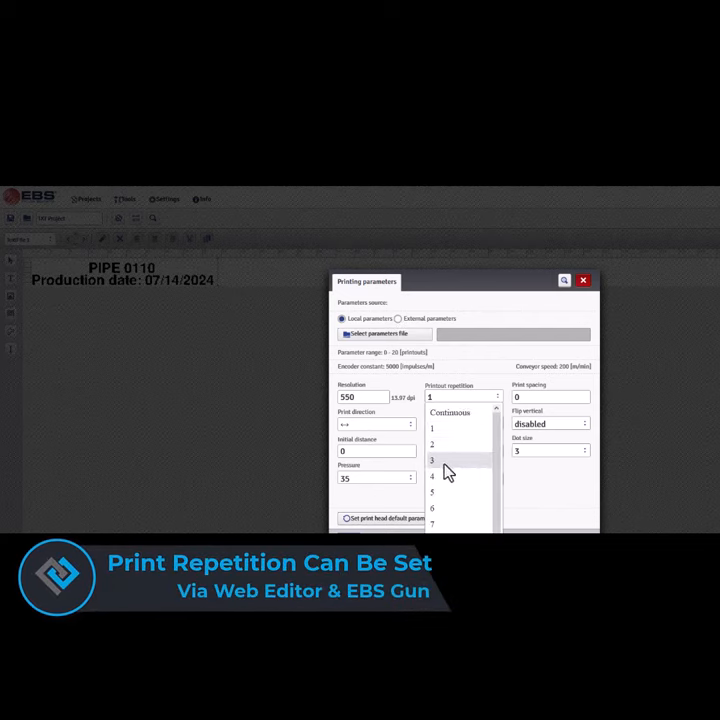
{"action": "left_click", "coordinate": [584, 280]}
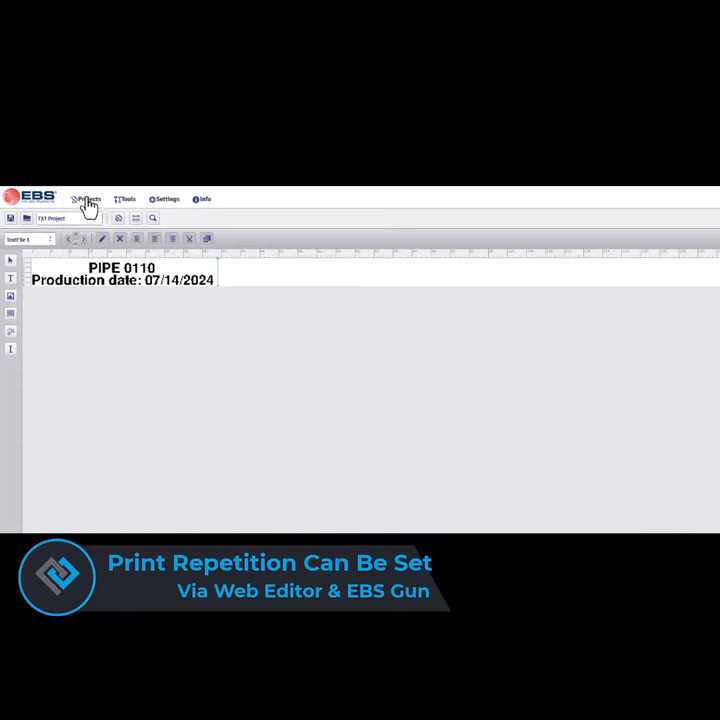
{"action": "left_click", "coordinate": [88, 200]}
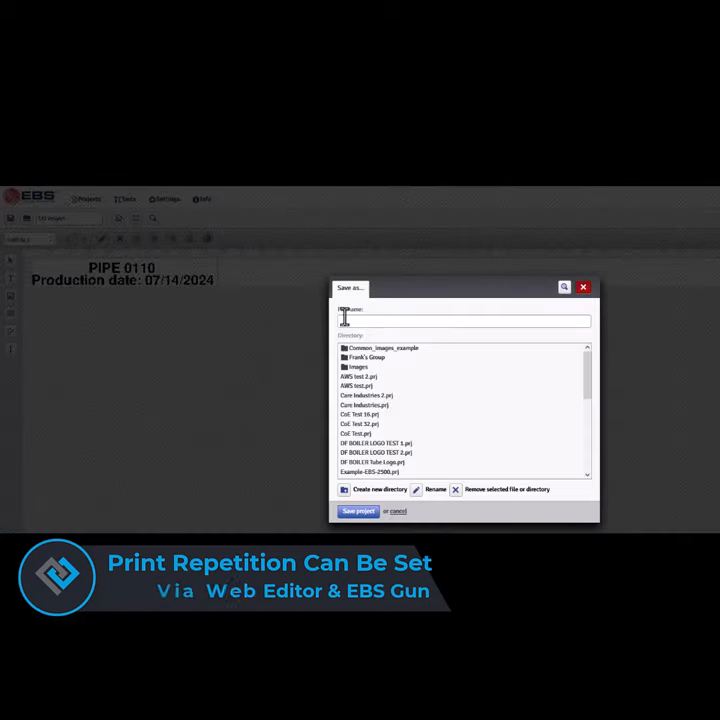